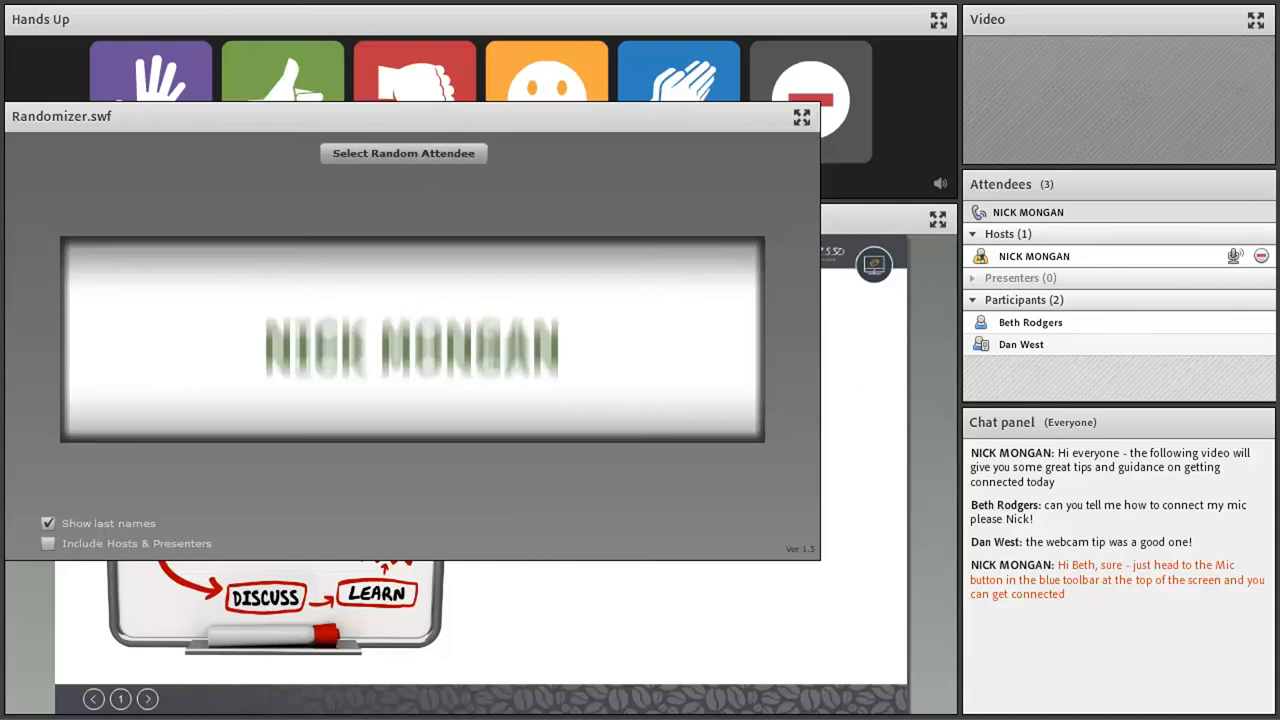
left_click(403, 153)
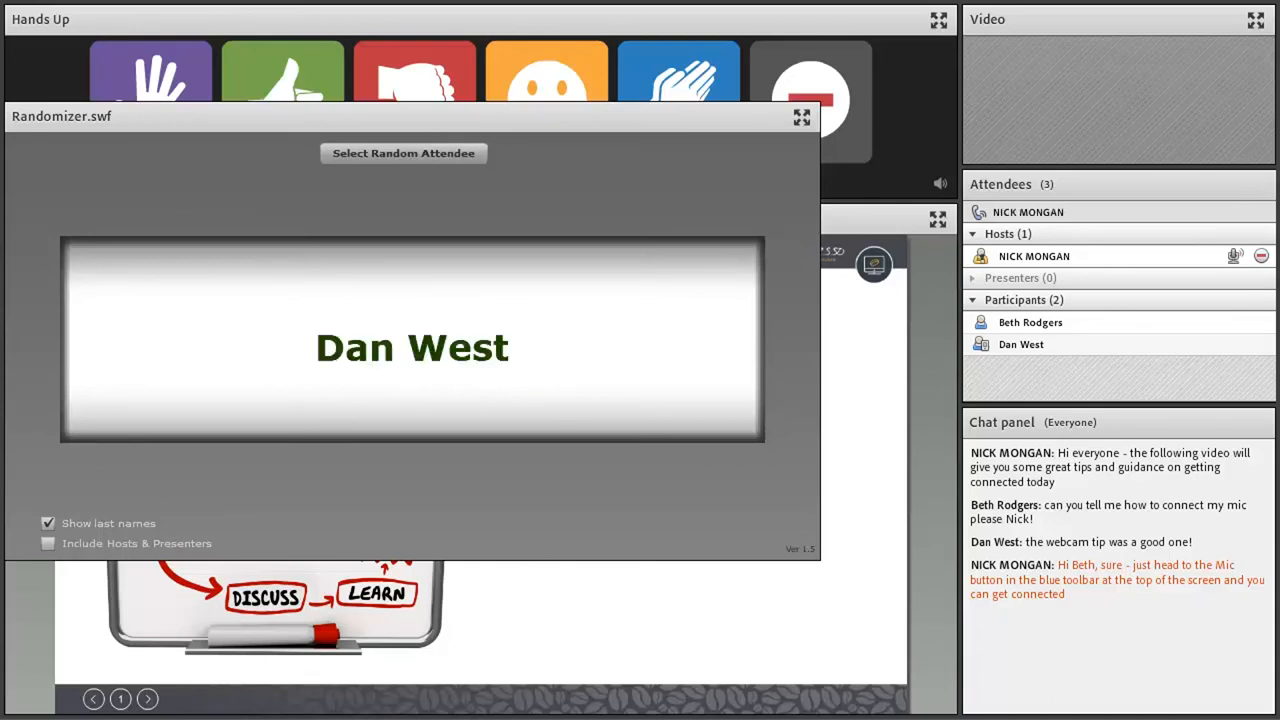
left_click(403, 153)
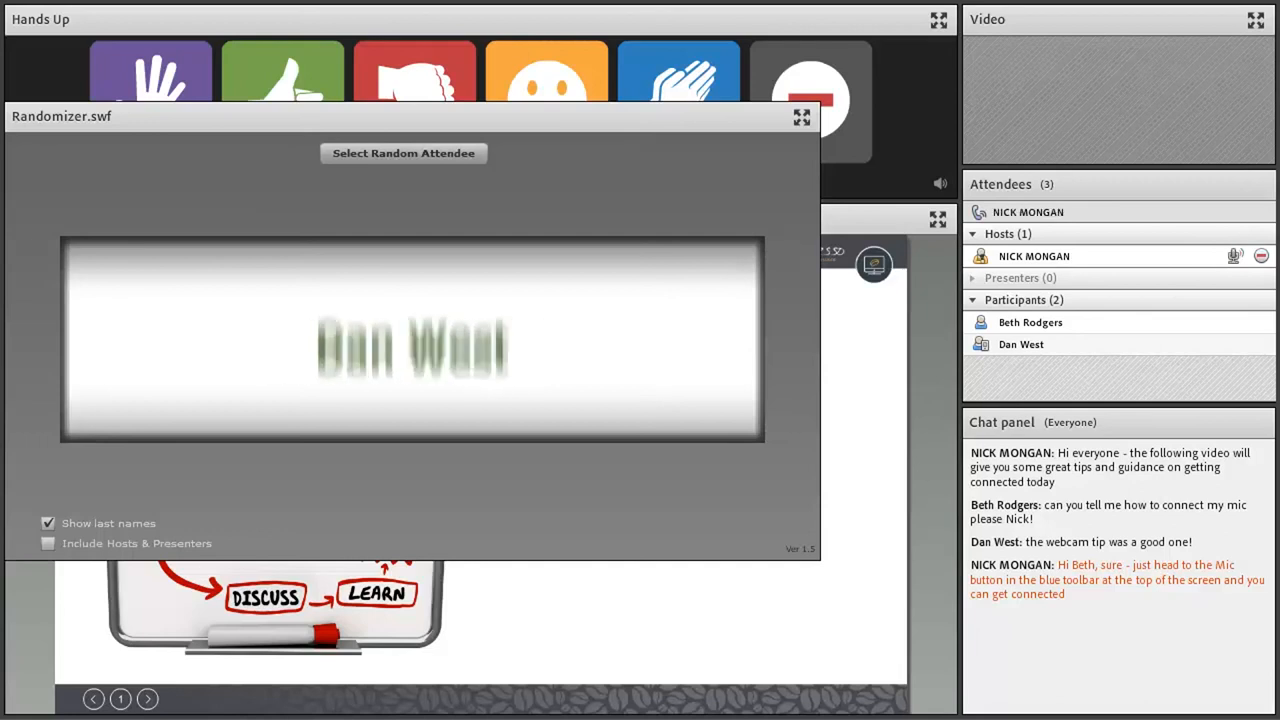
left_click(403, 153)
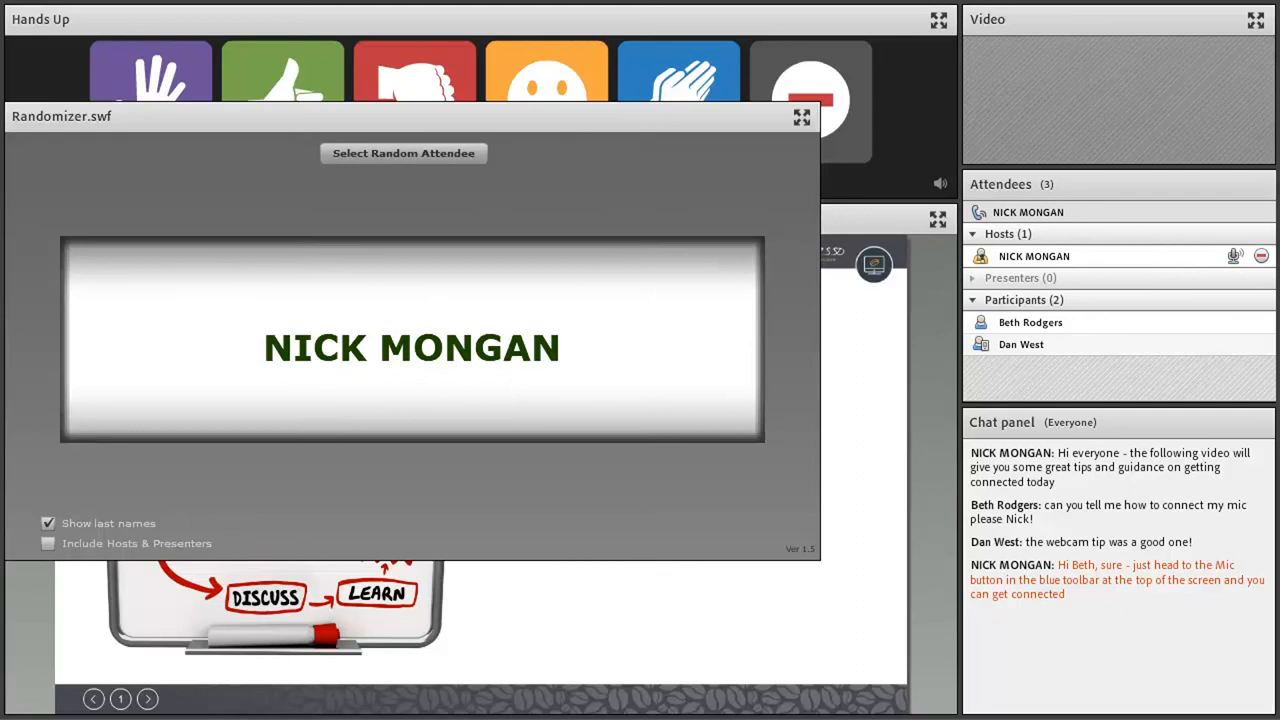
left_click(403, 153)
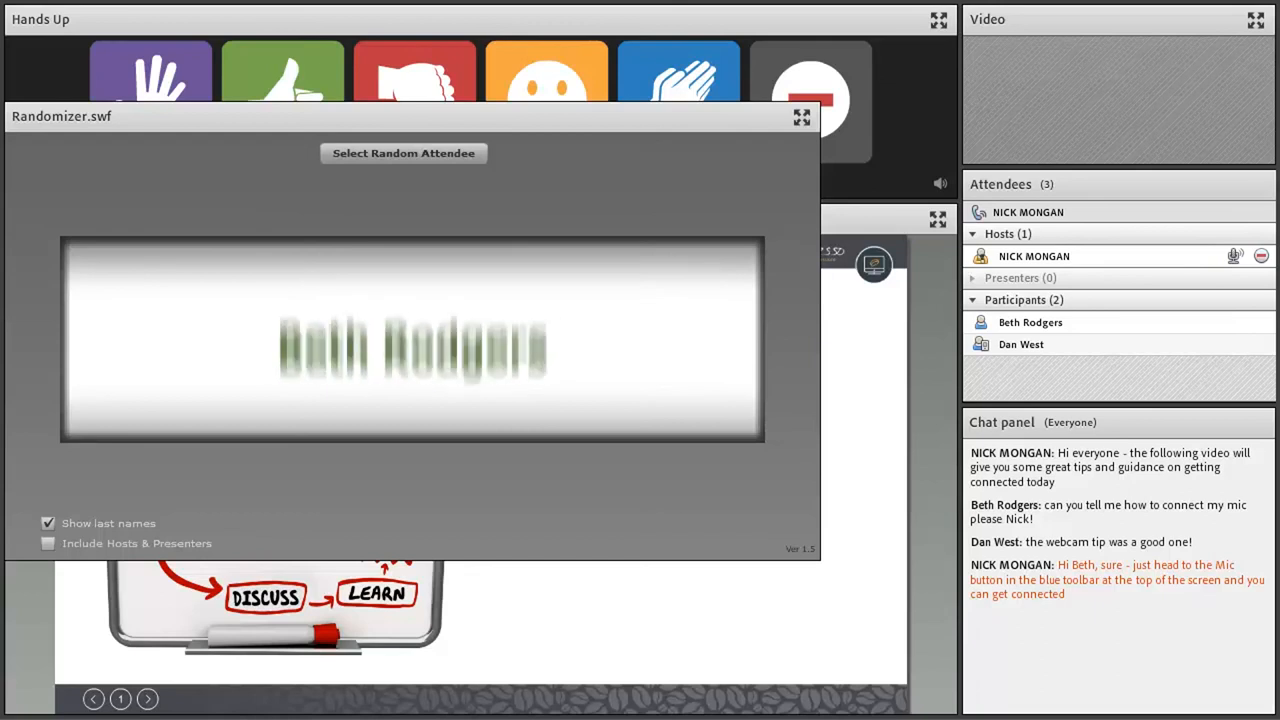
left_click(403, 153)
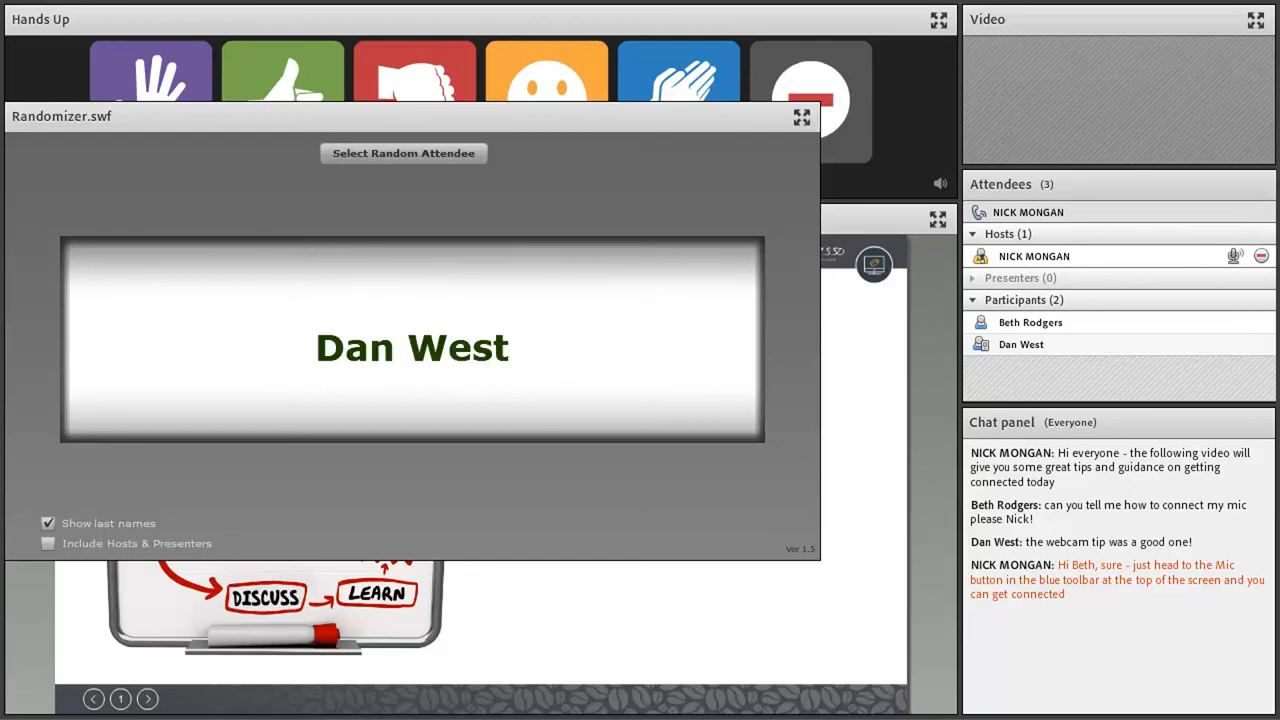